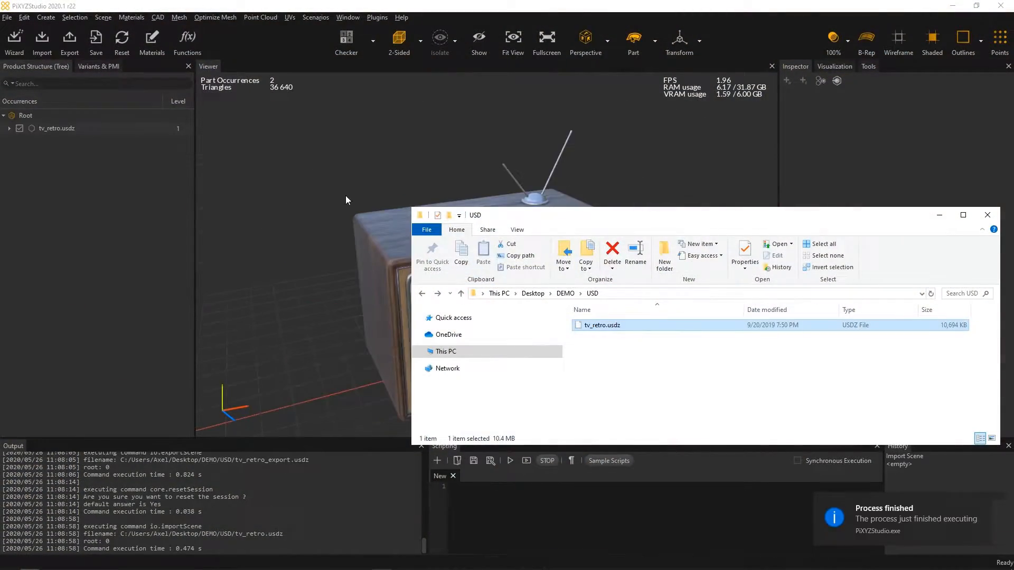
- Bring the imported retro TV scene to the front with its 36,640-triangle mesh visible
left_click(986, 215)
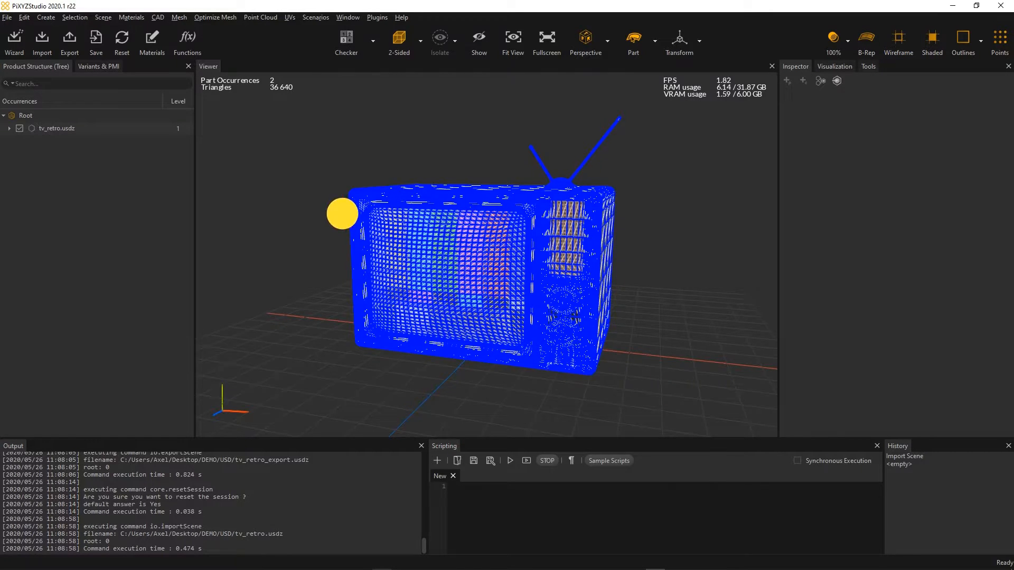
- Run Repair Mesh at 0.1 mm tolerance with Crack Non Manifold on and Orient off
left_click(186, 17)
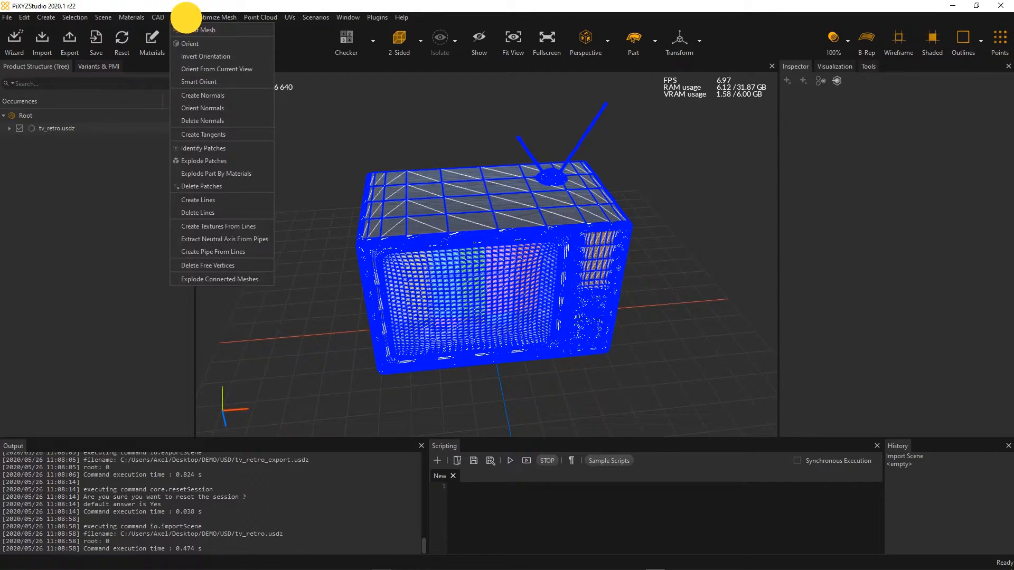
left_click(204, 29)
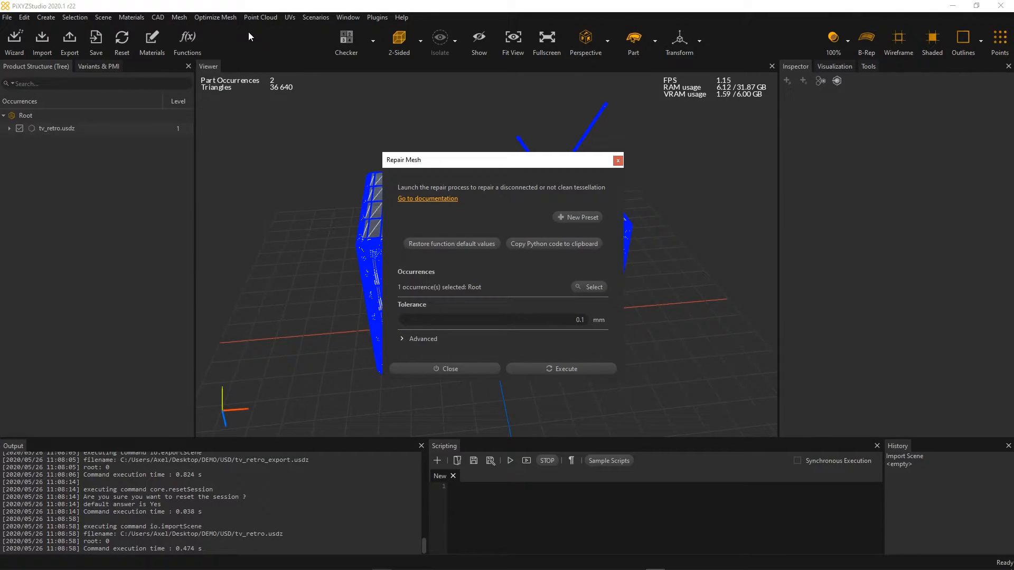
left_click(422, 338)
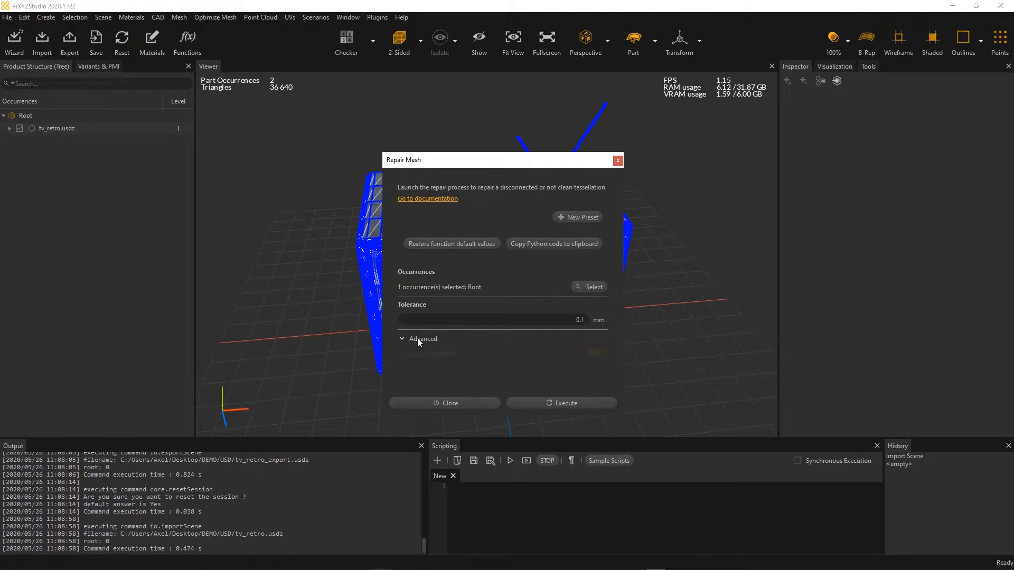
left_click(422, 338)
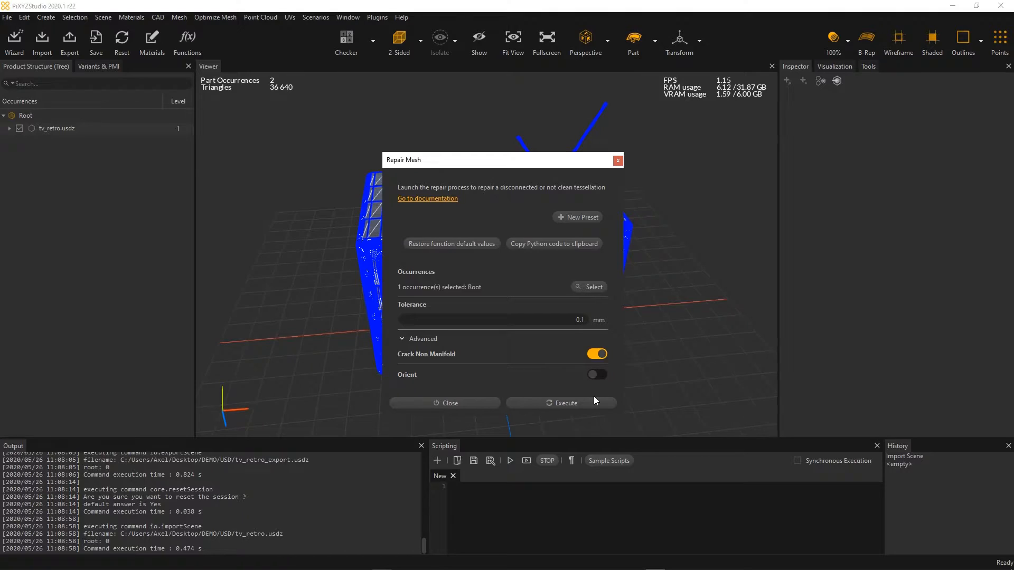
left_click(560, 403)
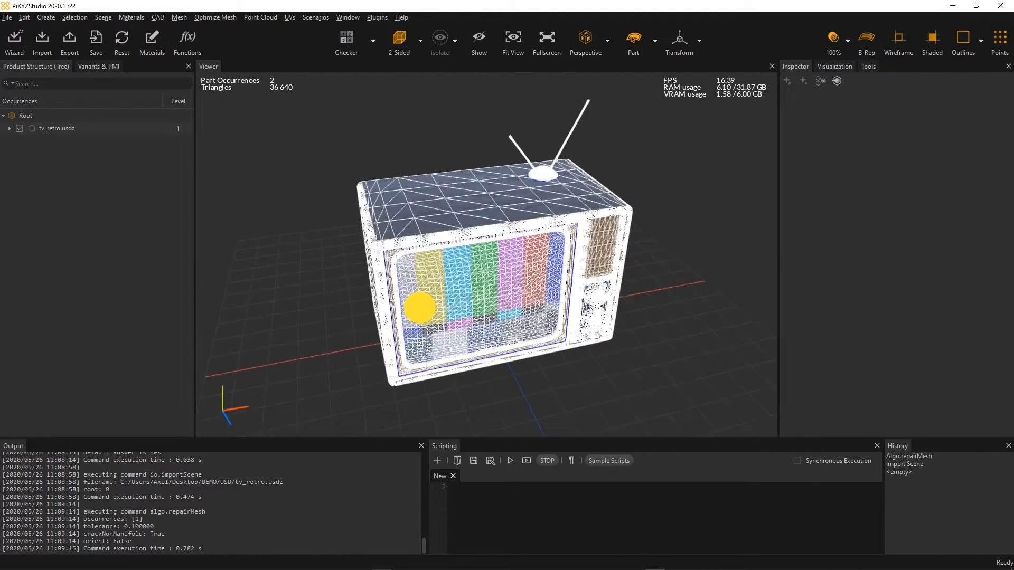
- Decimate the TV with the Medium preset, cutting it from 36,640 to 7,286 triangles
left_click(215, 18)
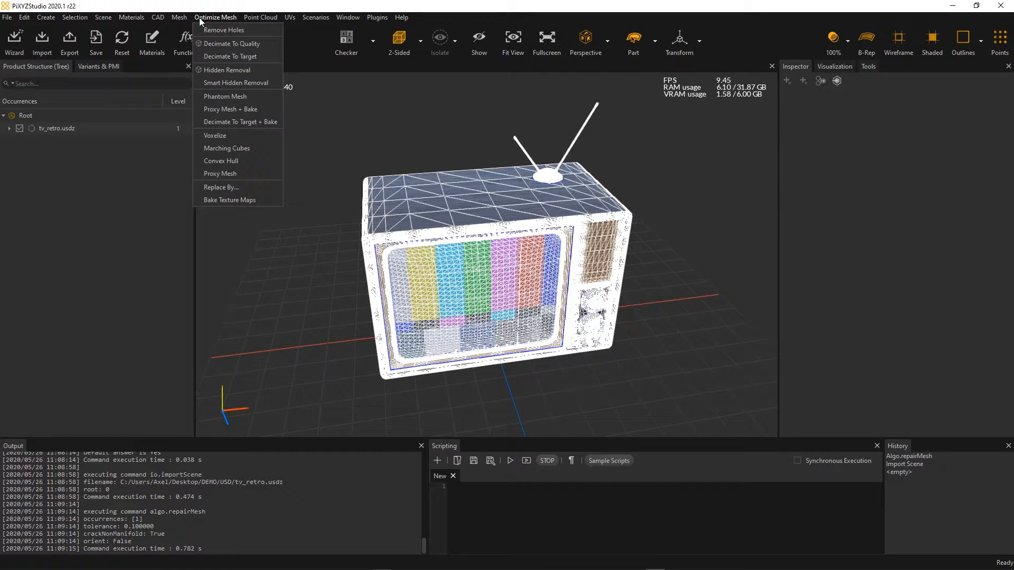
left_click(230, 43)
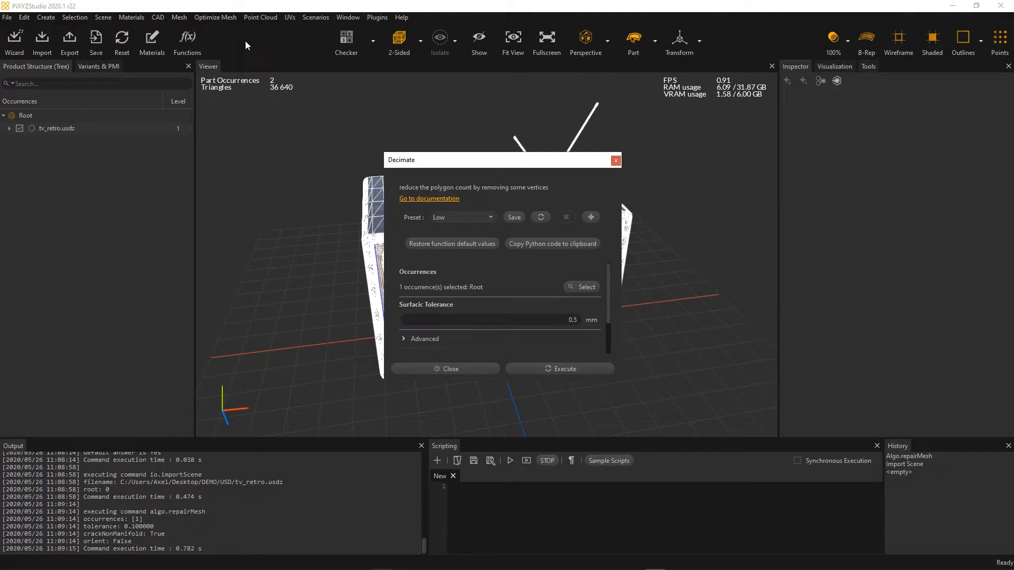
left_click(489, 218)
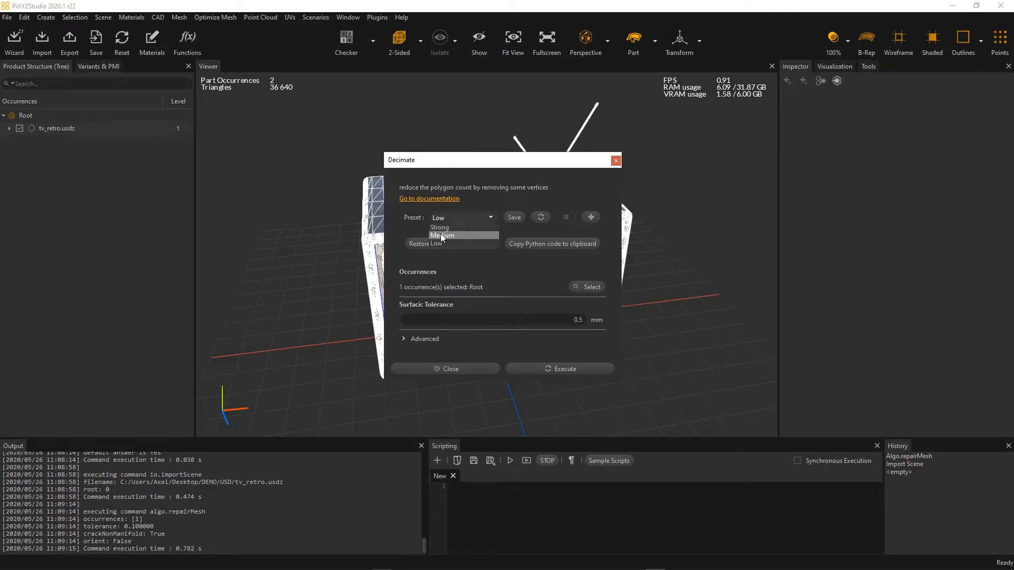
left_click(441, 235)
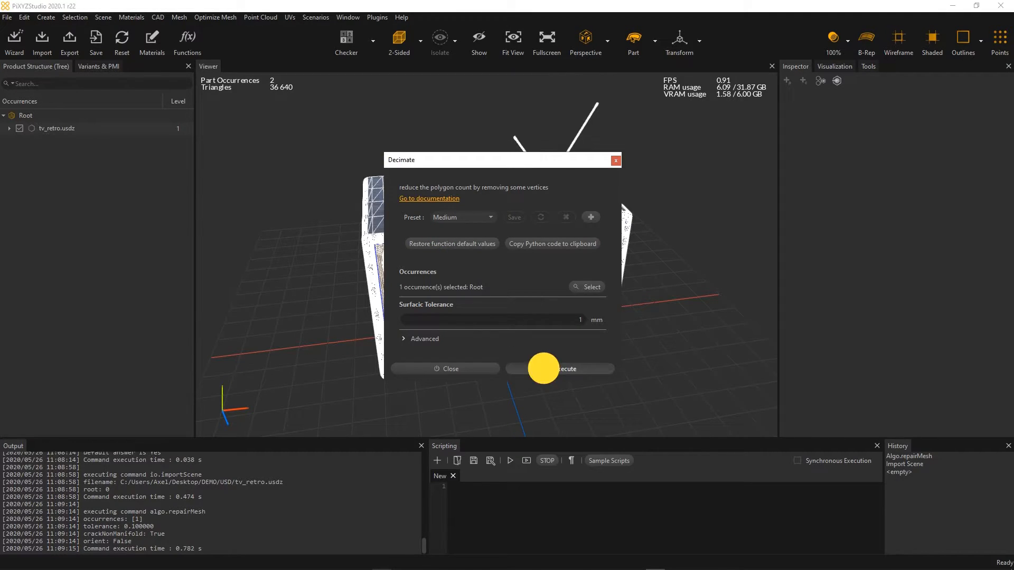
left_click(567, 368)
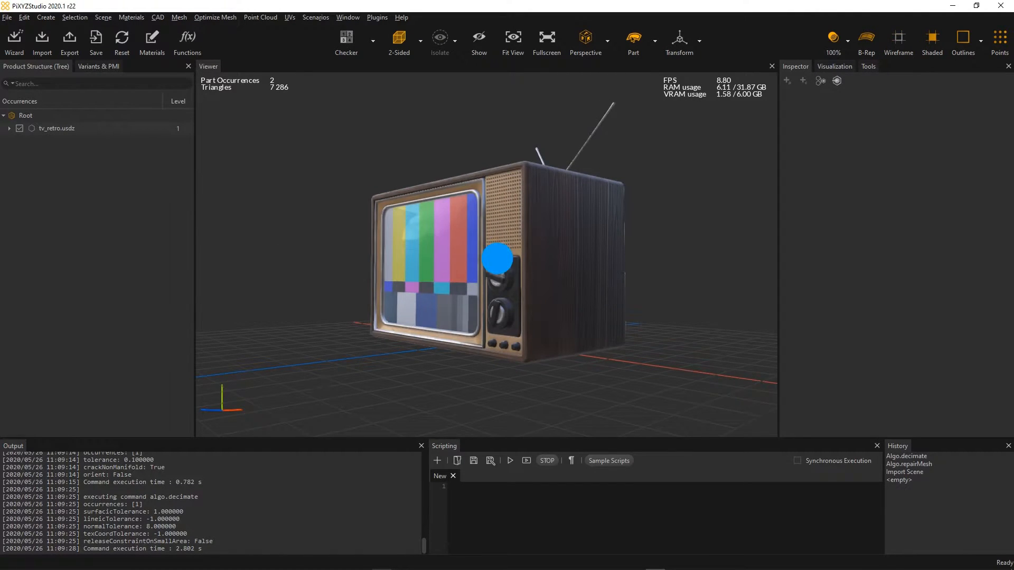
scroll("up", 3)
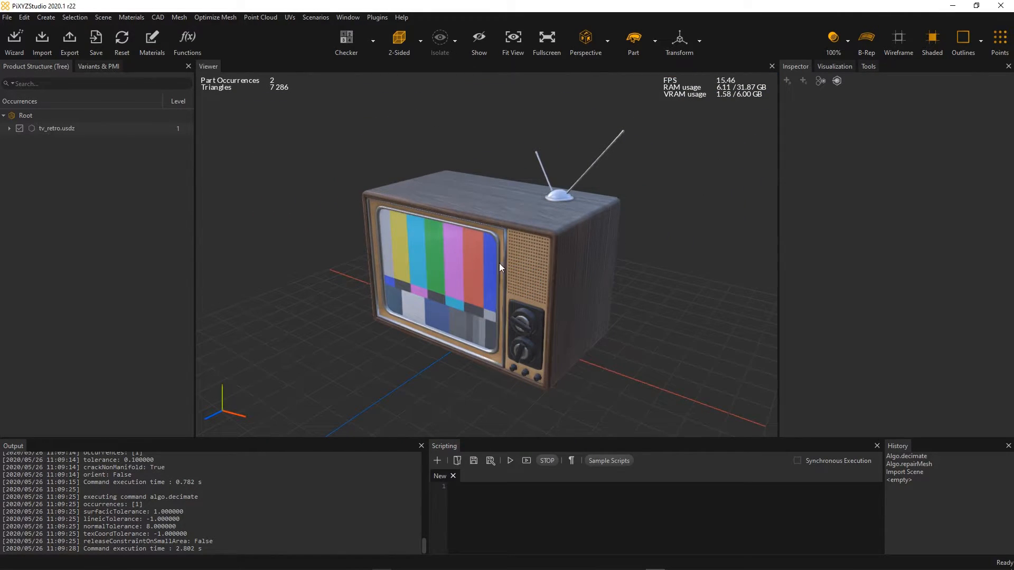
- Merge the TV's parts under Root into a single part occurrence
left_click(103, 17)
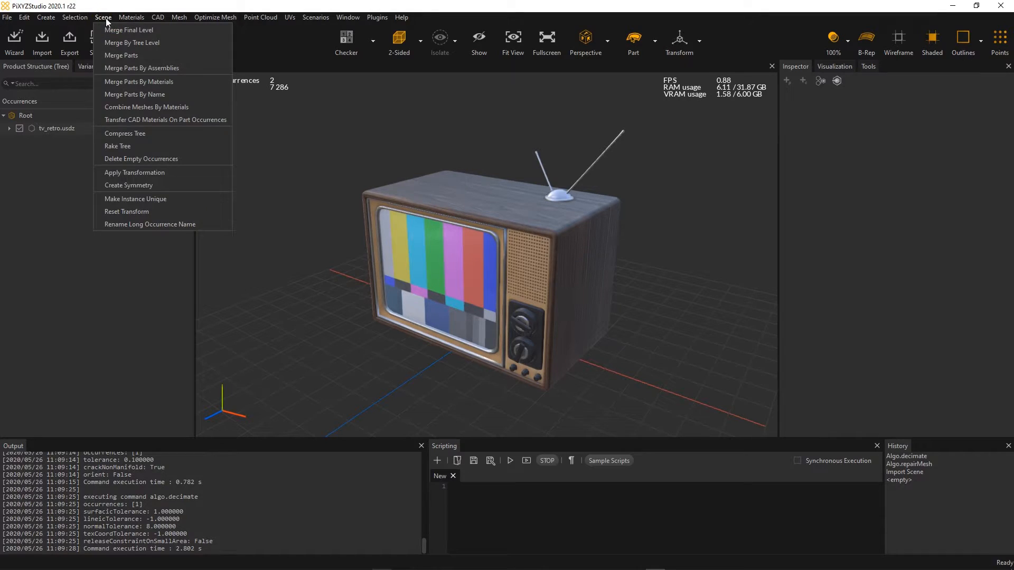
left_click(121, 55)
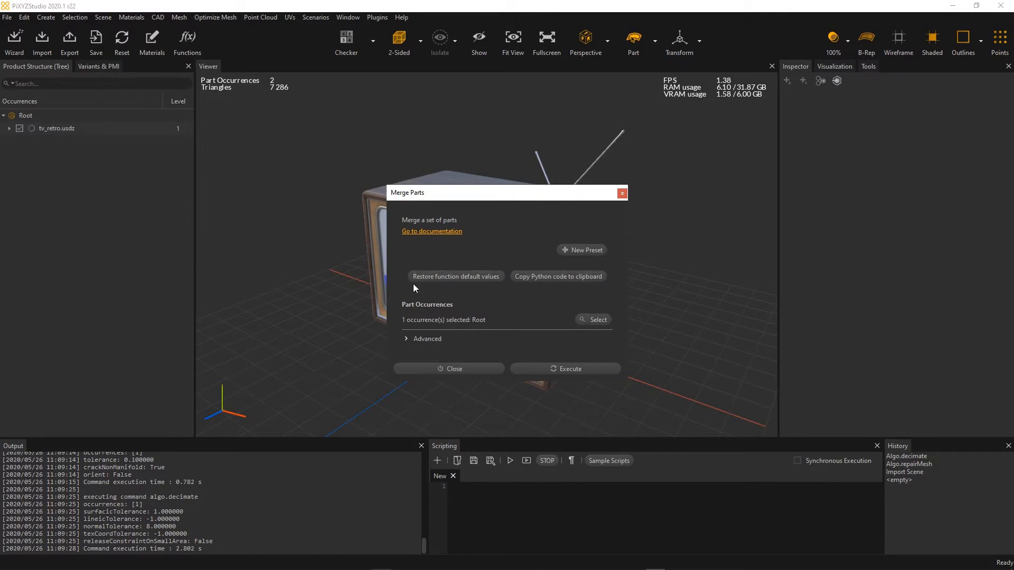
left_click(564, 368)
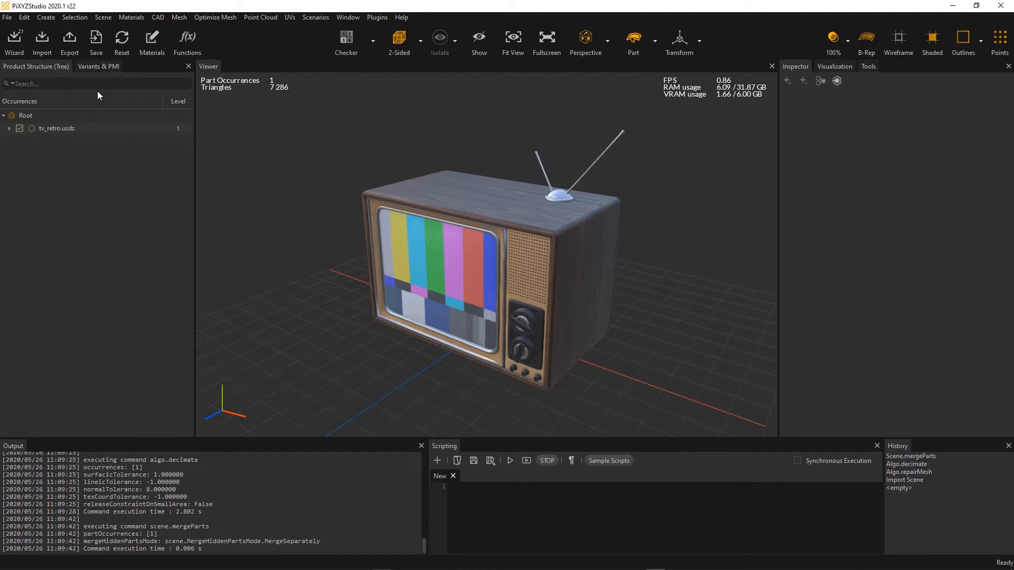
- Export the scene as tv_retro_export.usdz into the DEMO USD folder
left_click(41, 42)
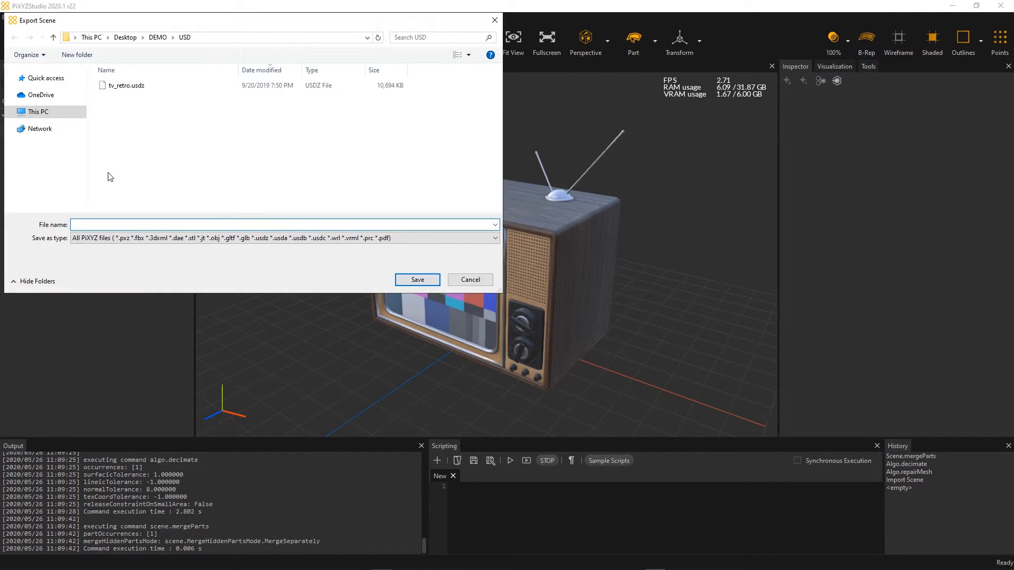
type("tv_retro_export.usdz")
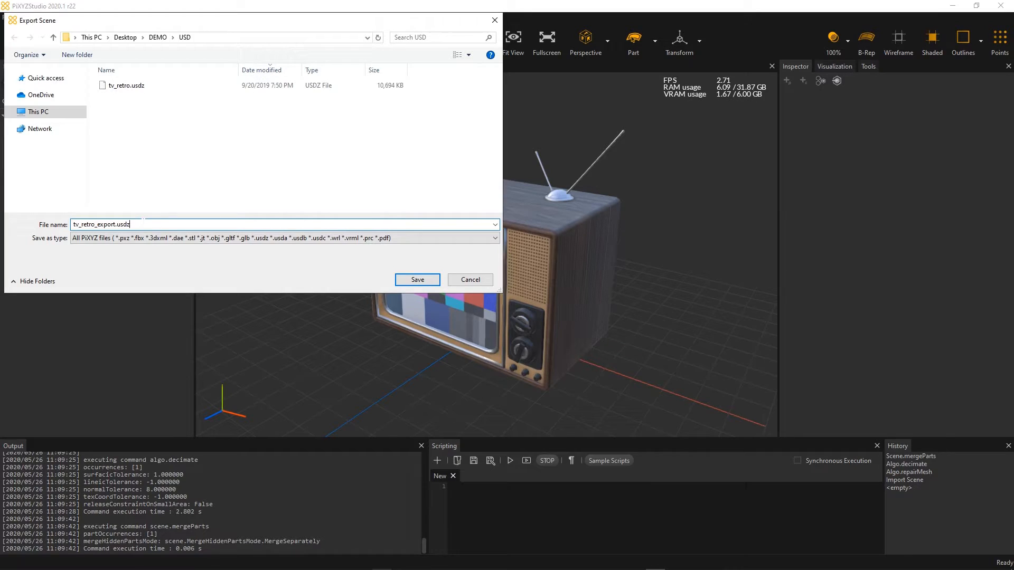
left_click(416, 279)
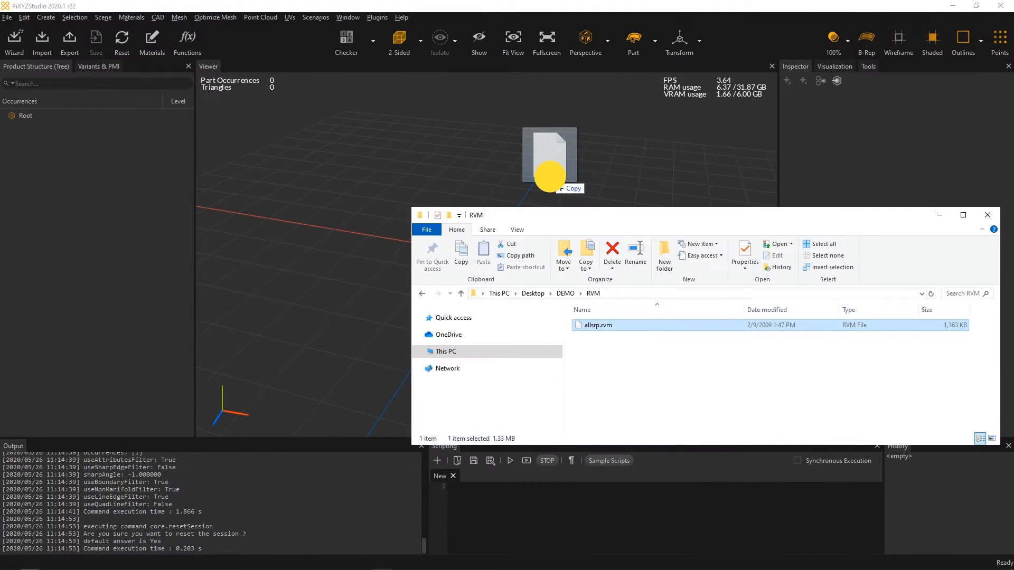
- Import allsrp.rvm (5,641 parts) and run Repair CAD at 0.1 mm tolerance
double_click(596, 325)
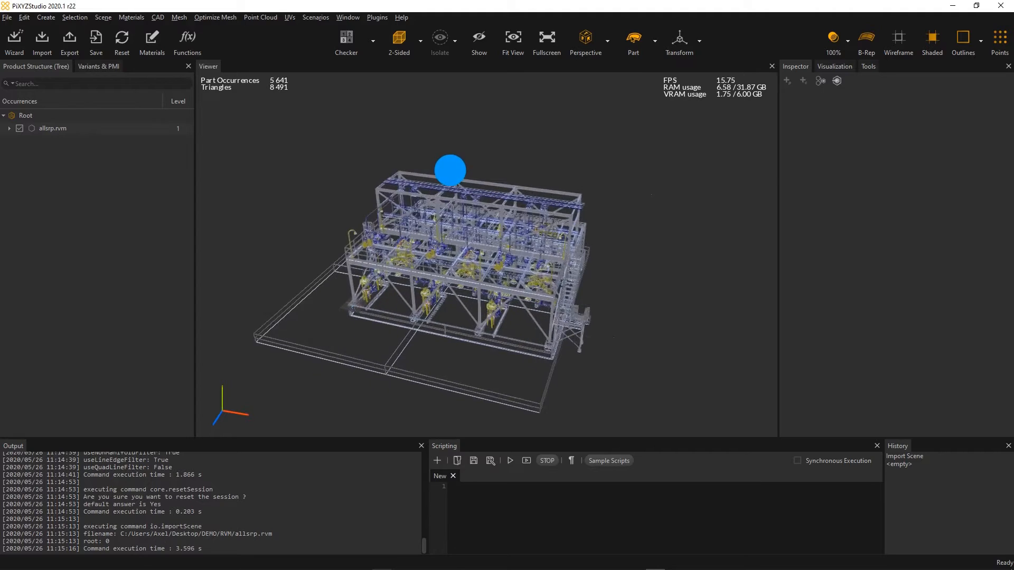
left_click(186, 39)
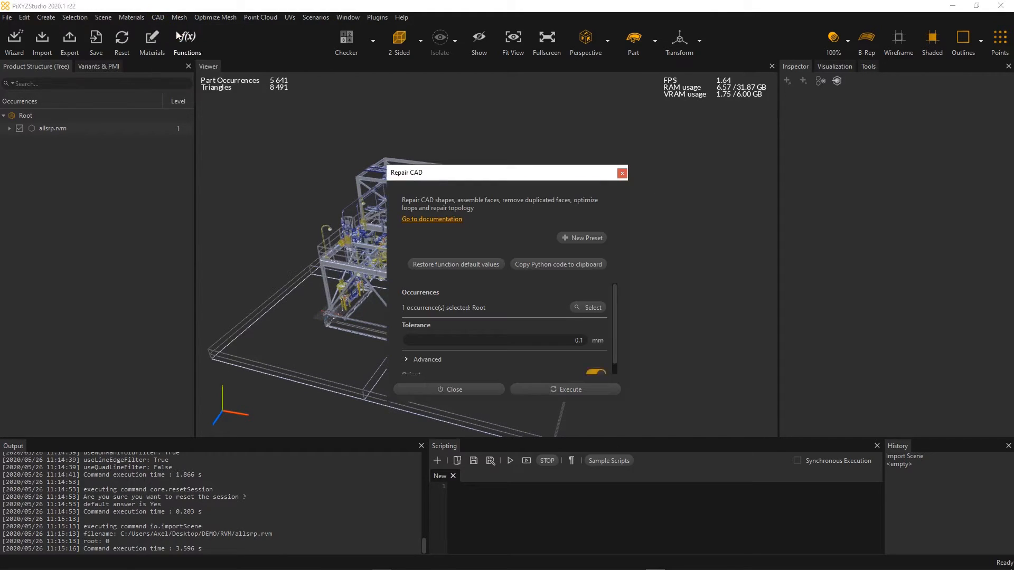
left_click(568, 389)
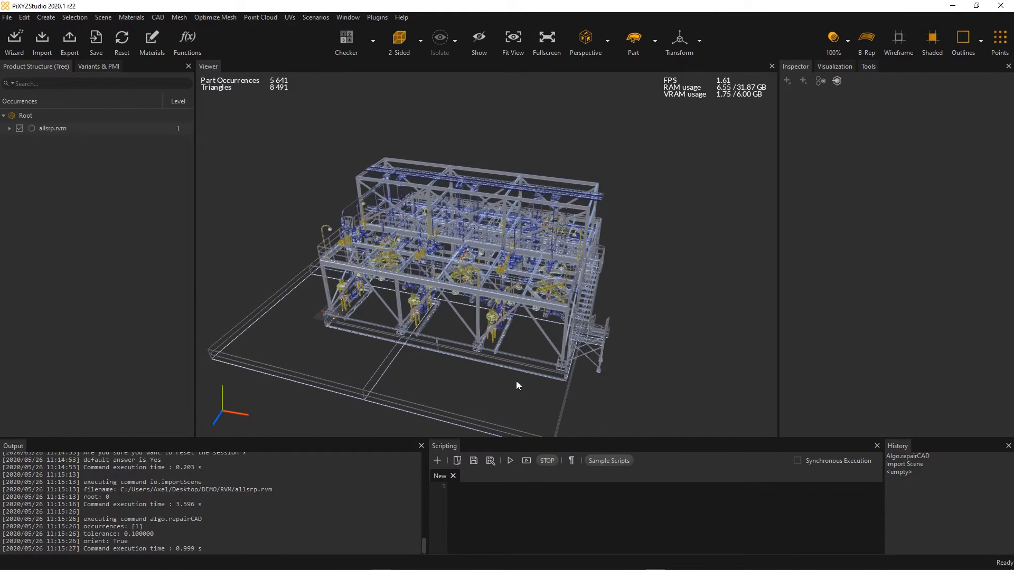
left_click(157, 18)
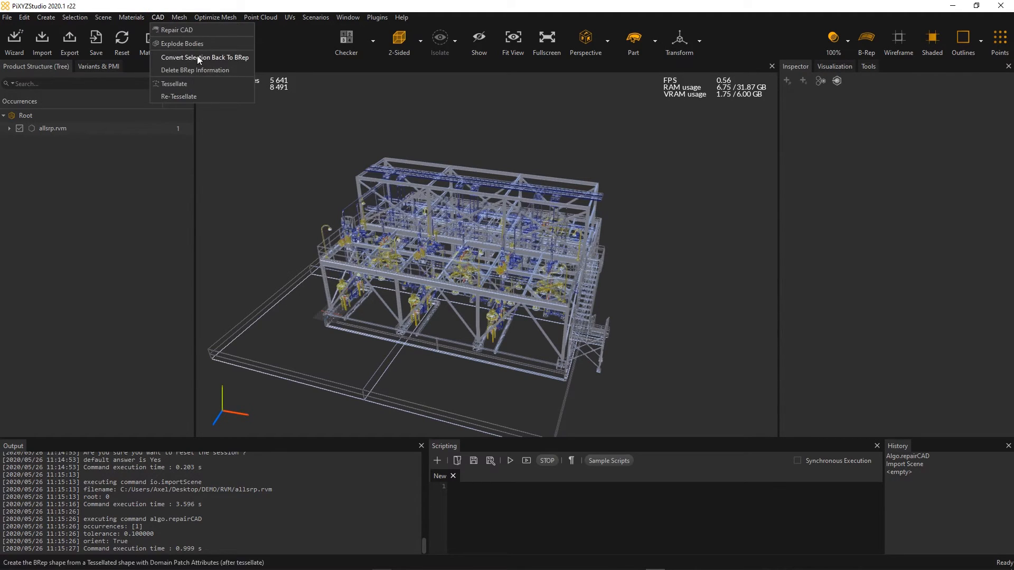
- Tessellate the plant with default settings into a shaded mesh with identified patches
left_click(173, 84)
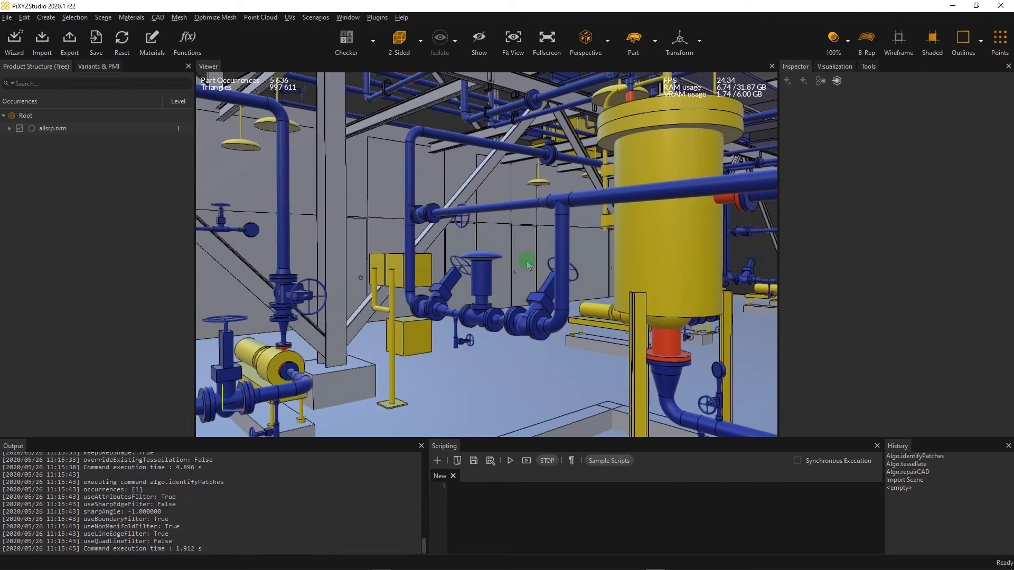
mouse_move(528, 267)
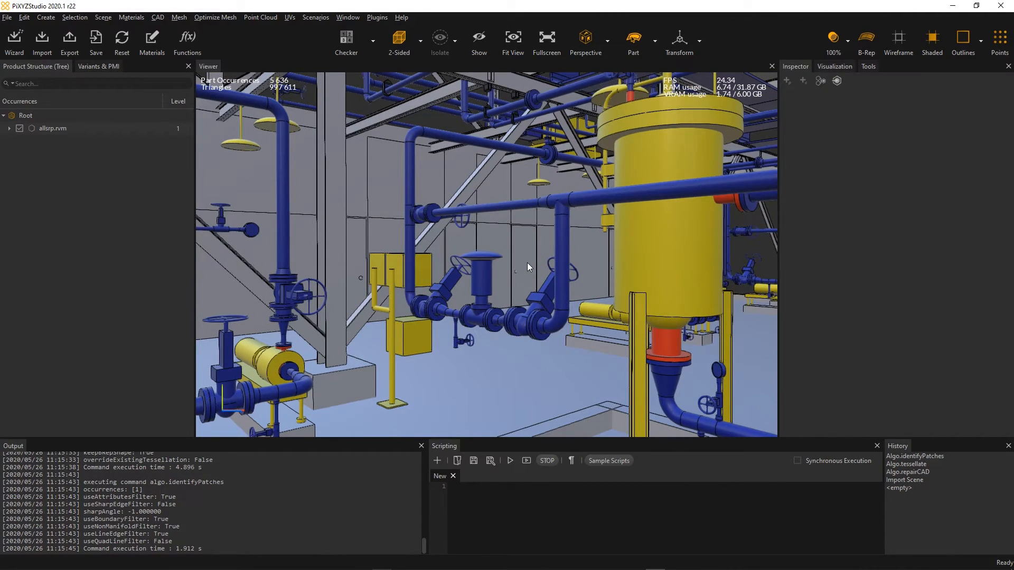